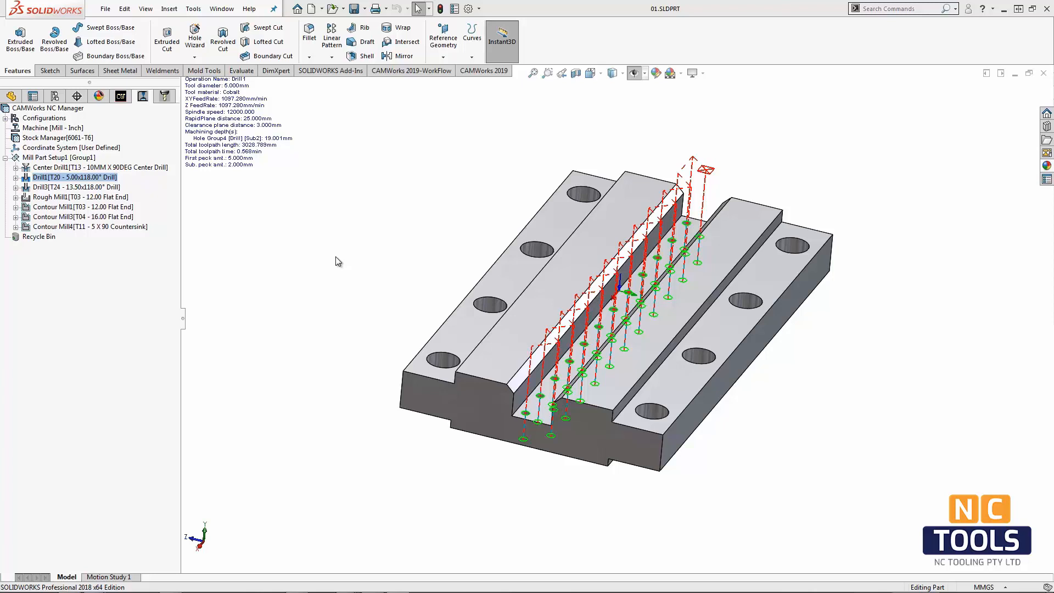
{"action": "mouse_move", "coordinate": [334, 262]}
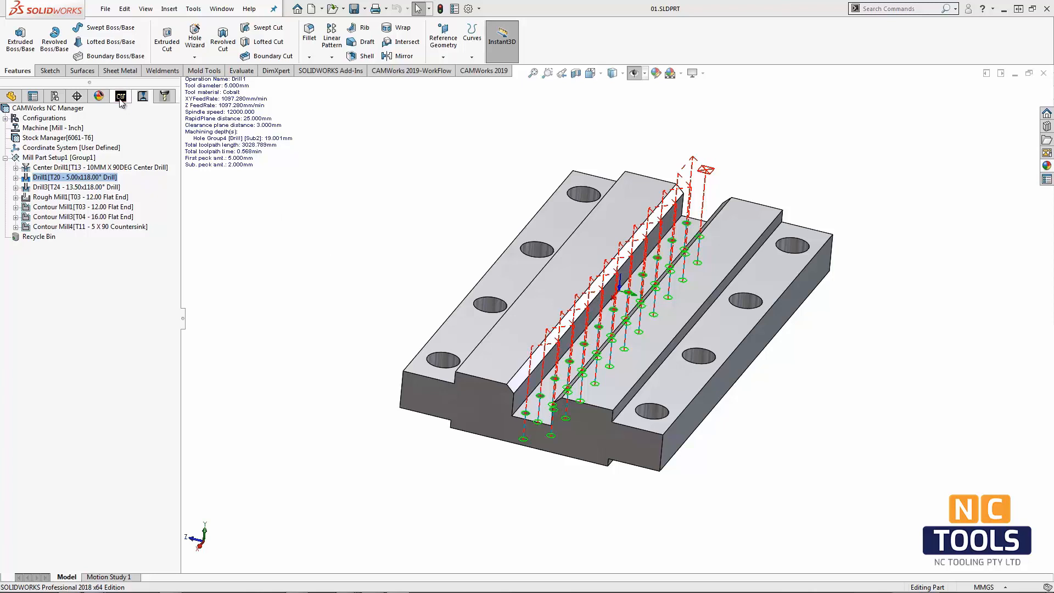
- Show the context menu for Hole Group4 in the CAMWorks Feature Tree
{"action": "right_click", "coordinate": [50, 167]}
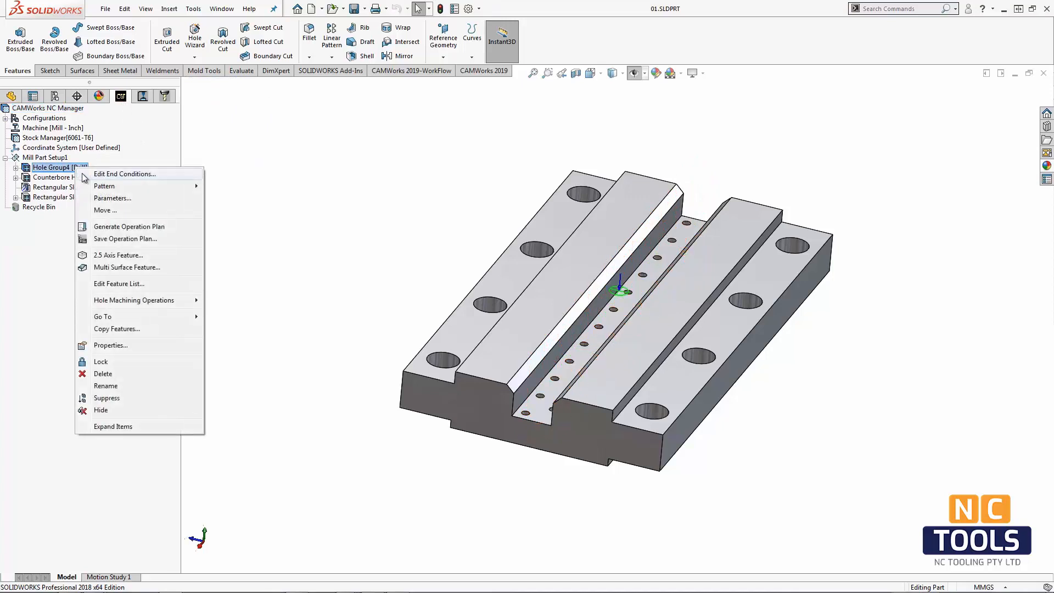
{"action": "mouse_move", "coordinate": [110, 180]}
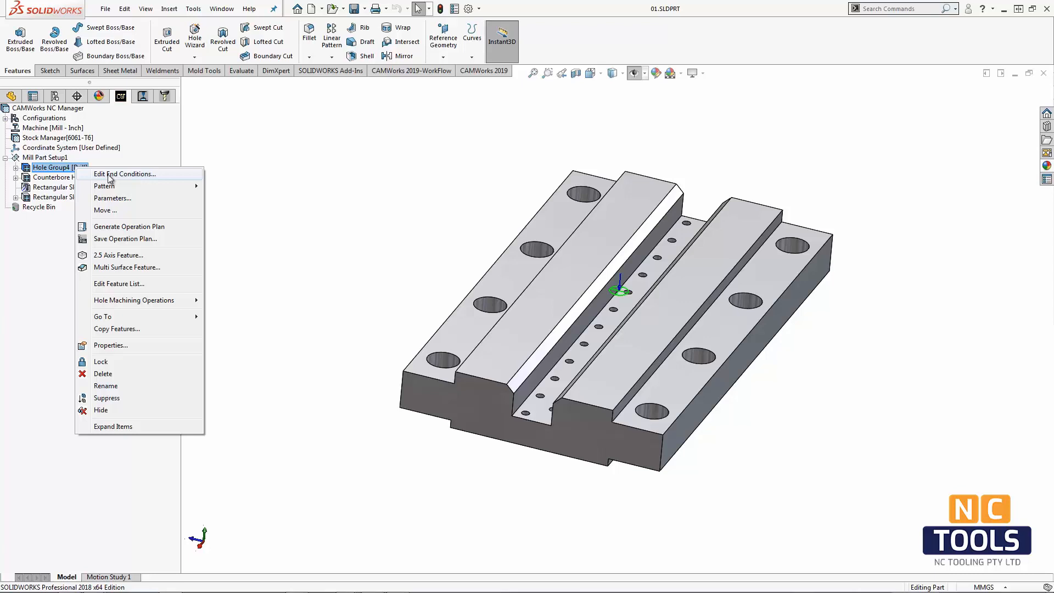
- Set Hole Group4's Direction 1 end condition to Upto Face and accept
{"action": "left_click", "coordinate": [124, 173]}
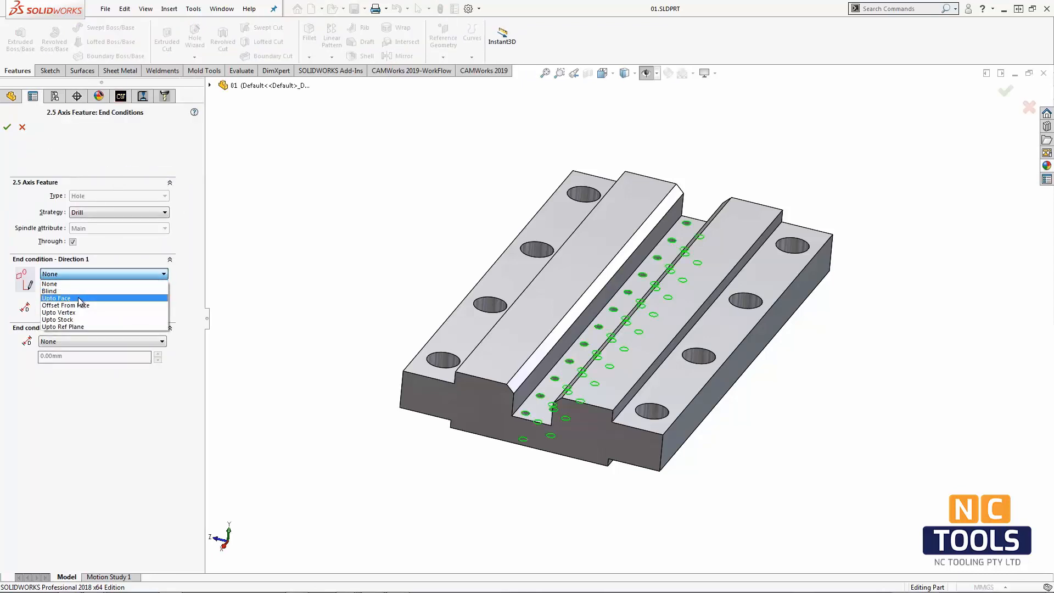
{"action": "left_click", "coordinate": [56, 298]}
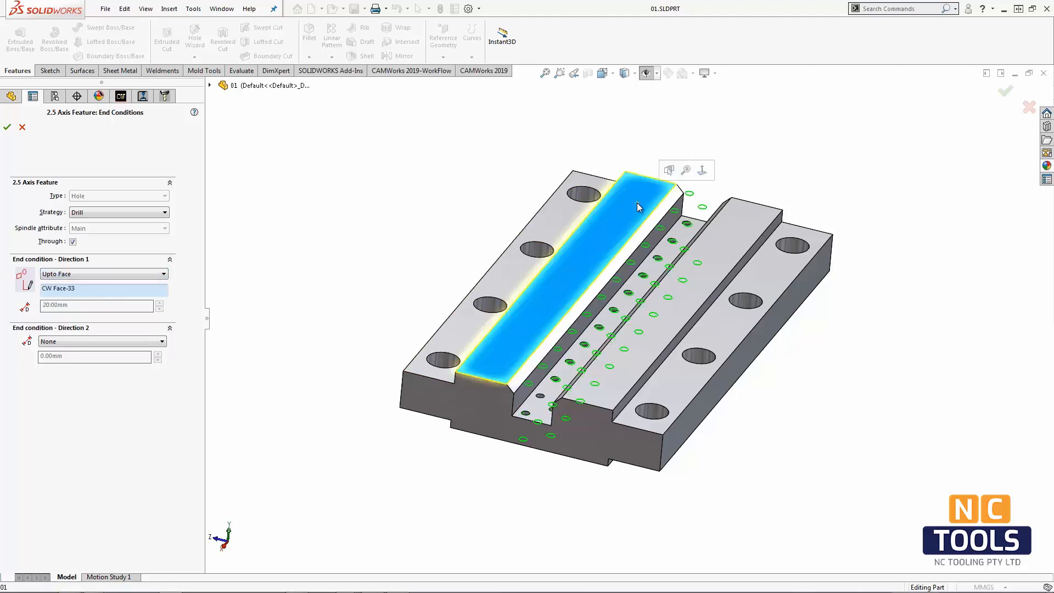
{"action": "left_click", "coordinate": [7, 127]}
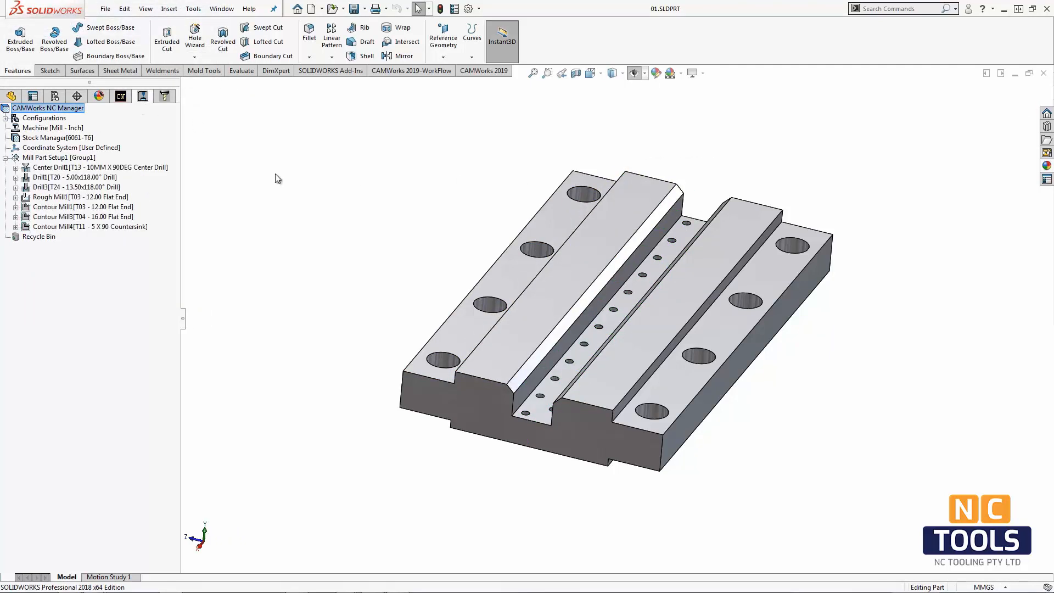
- Select Drill3 in the Operation Tree to show its toolpath over the counterbore holes
{"action": "left_click", "coordinate": [74, 176]}
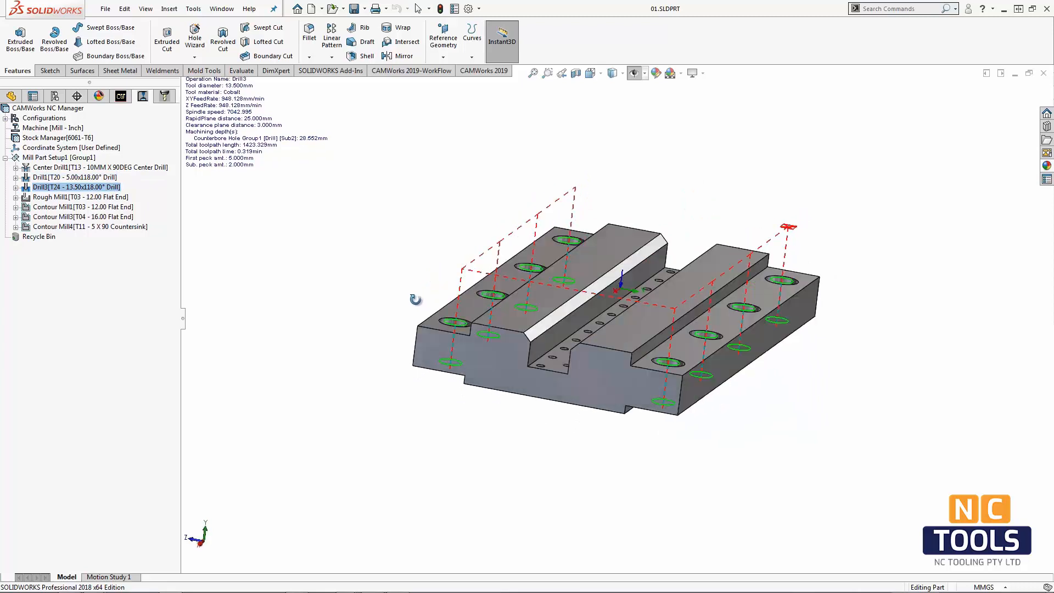
- Set Counterbore Hole Group1 to Upto Face in Direction 1 and Upto Stock in Direction 2
{"action": "right_click", "coordinate": [77, 177]}
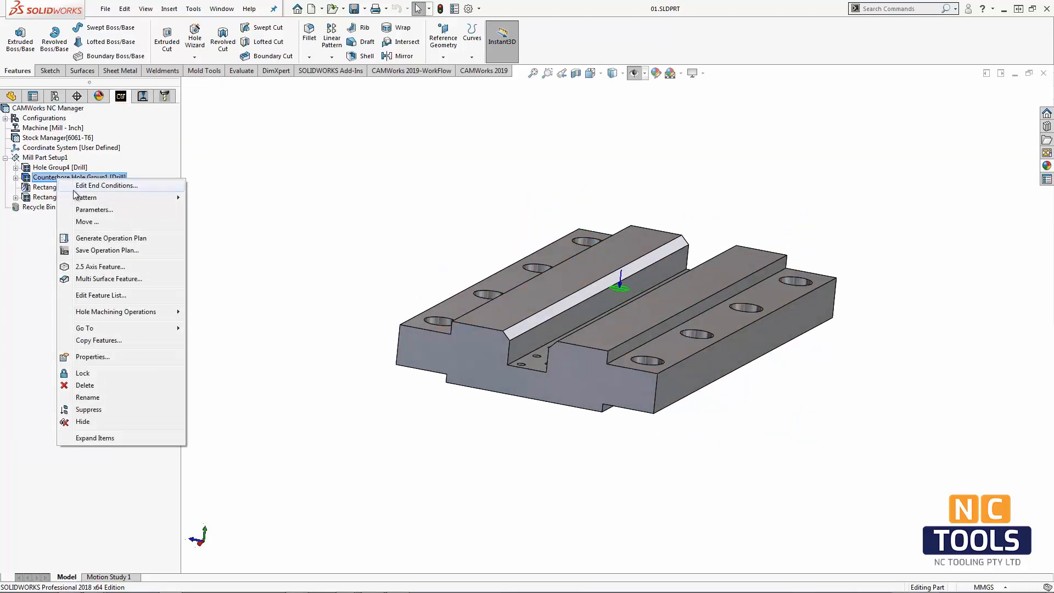
{"action": "left_click", "coordinate": [107, 186]}
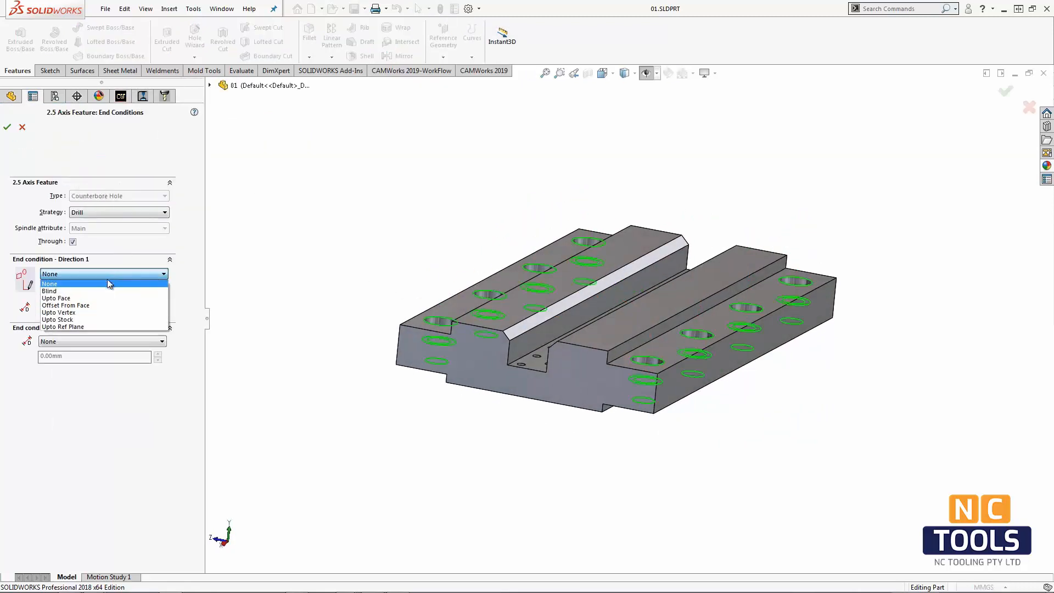
{"action": "left_click", "coordinate": [57, 298]}
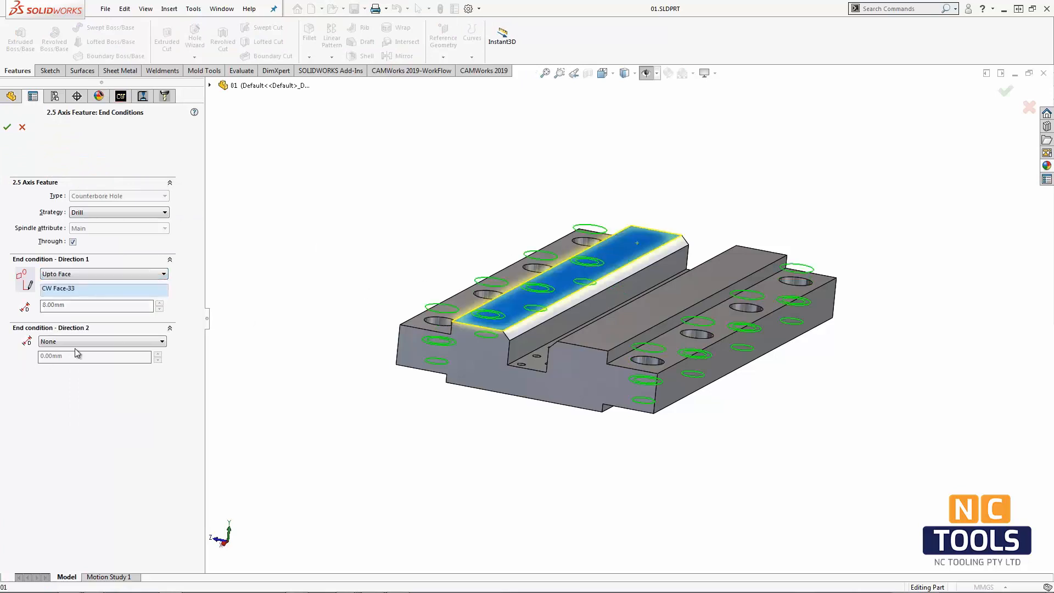
{"action": "left_click", "coordinate": [101, 342]}
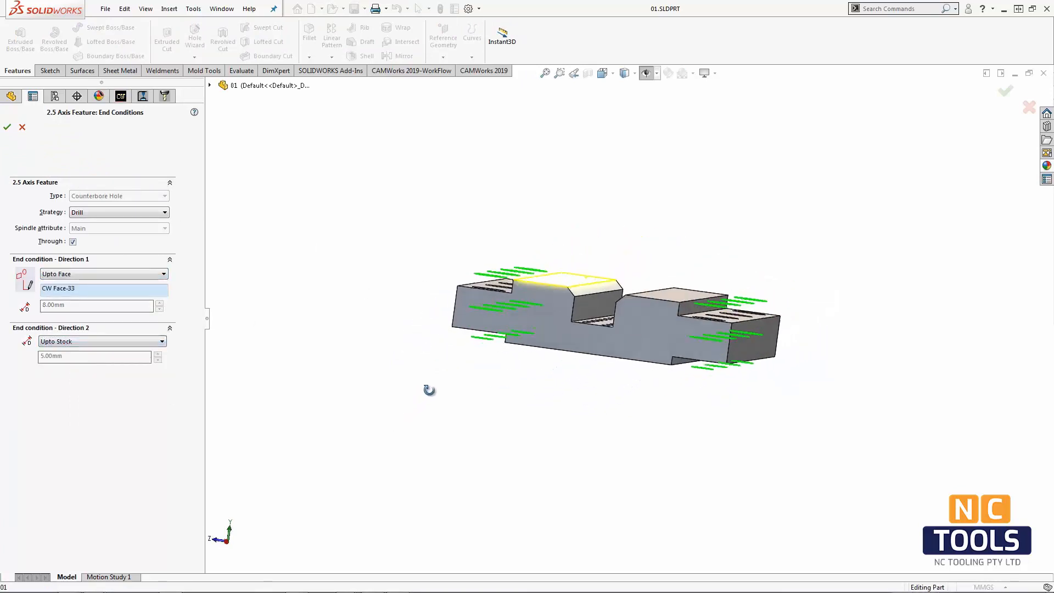